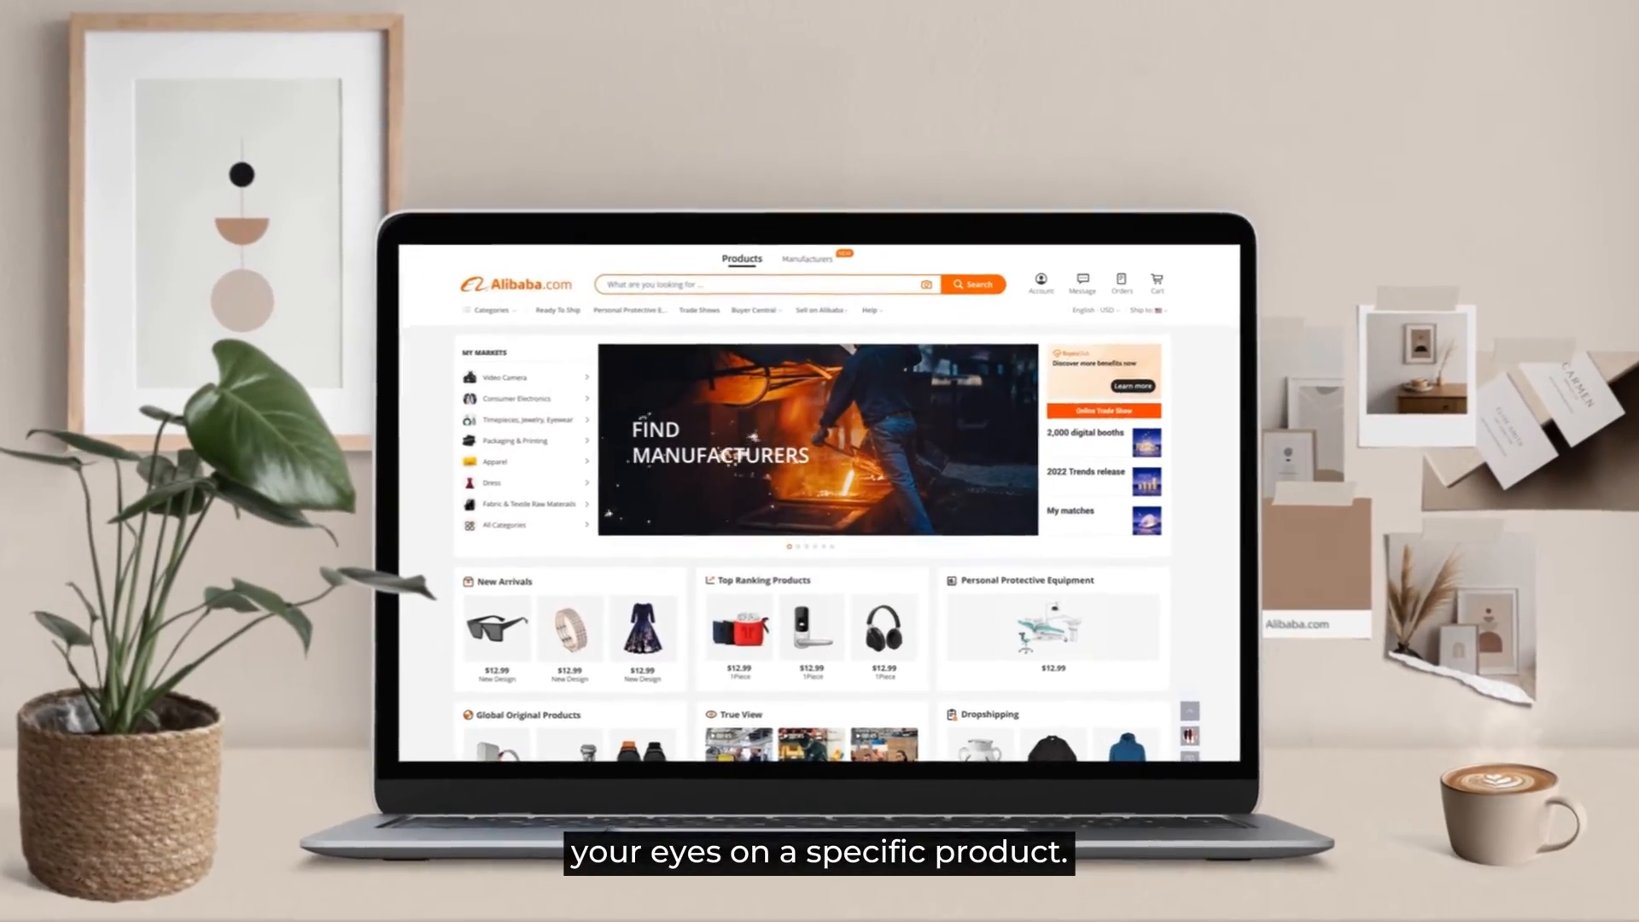
Switch the Alibaba.com search to Manufacturers mode to browse factories
click(808, 258)
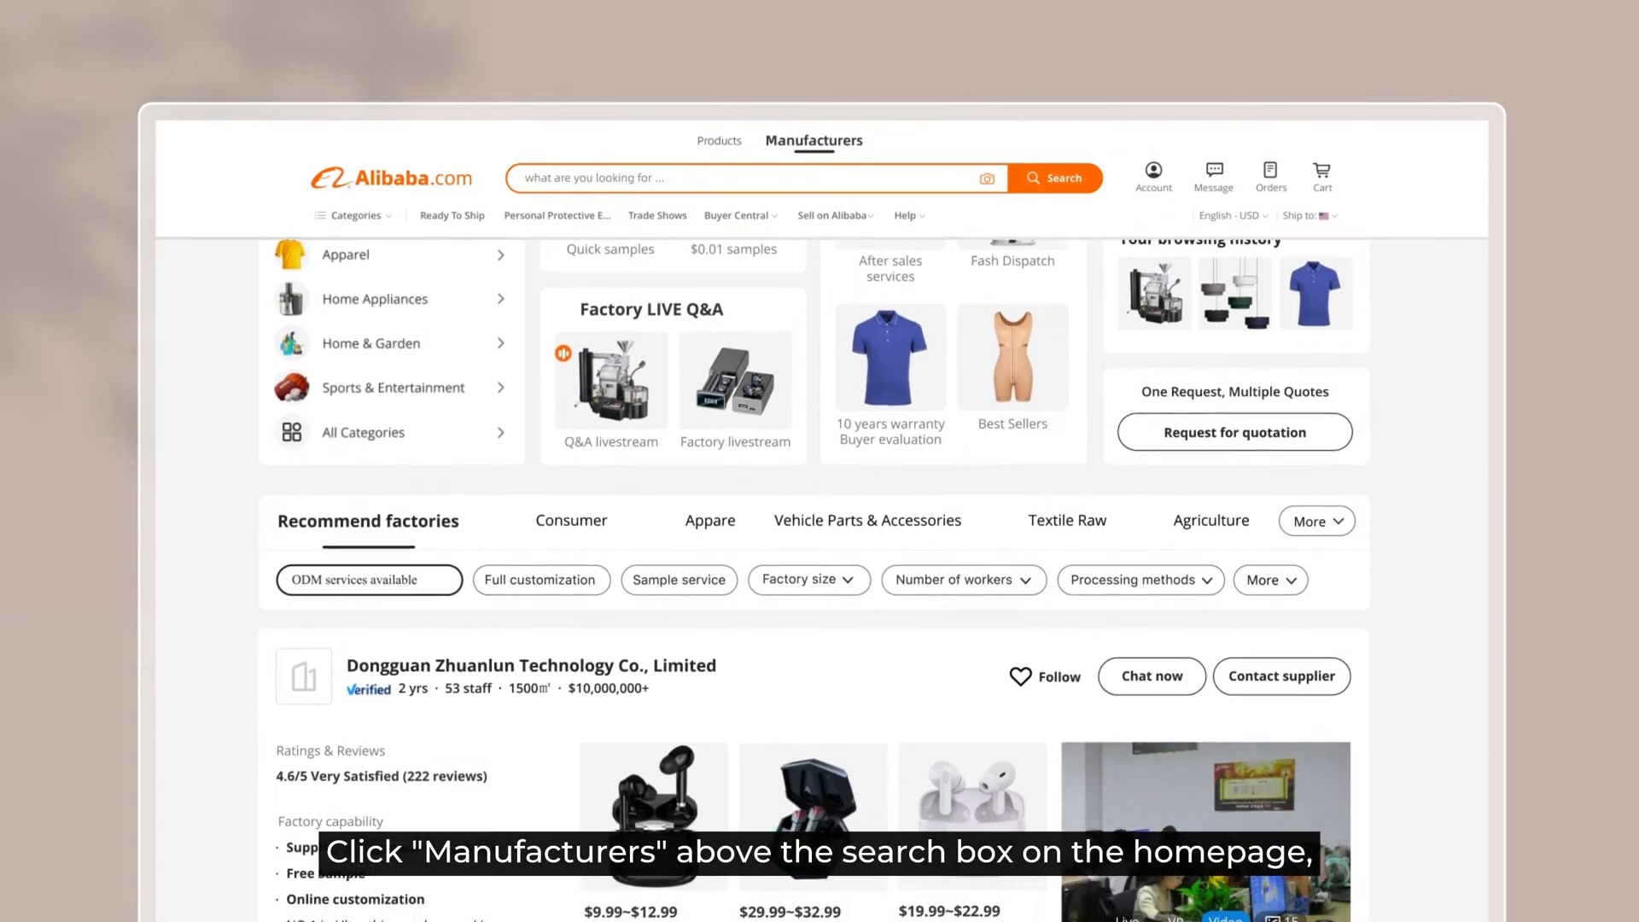
Search manufacturers for 'headphone over-ear' using the search suggestion
click(731, 177)
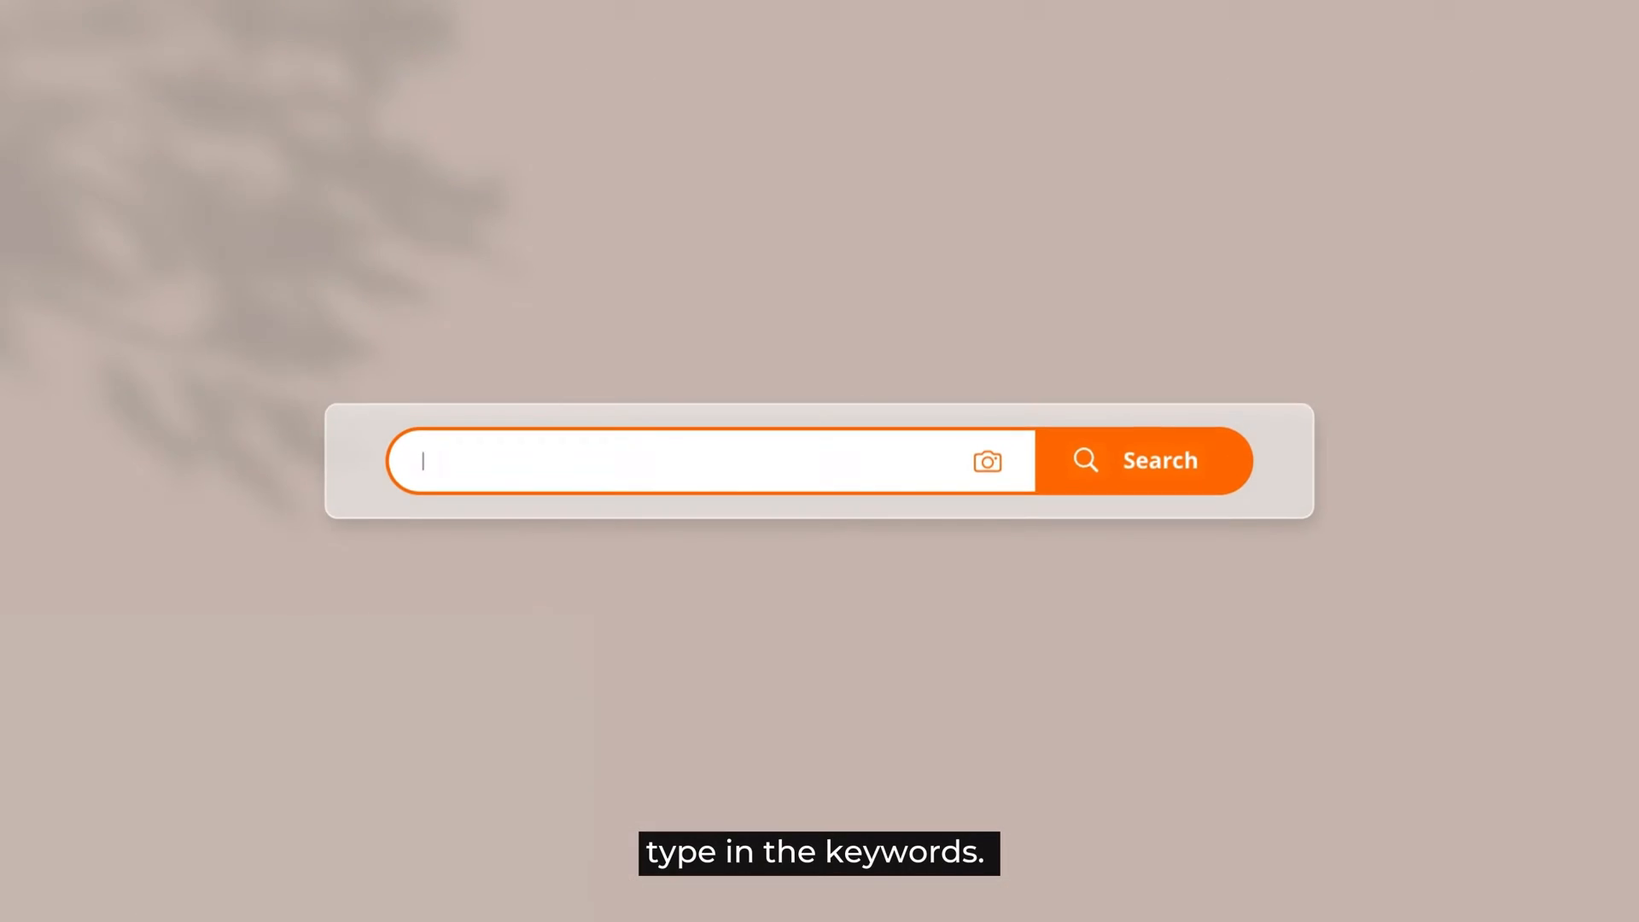
text(headphone over)
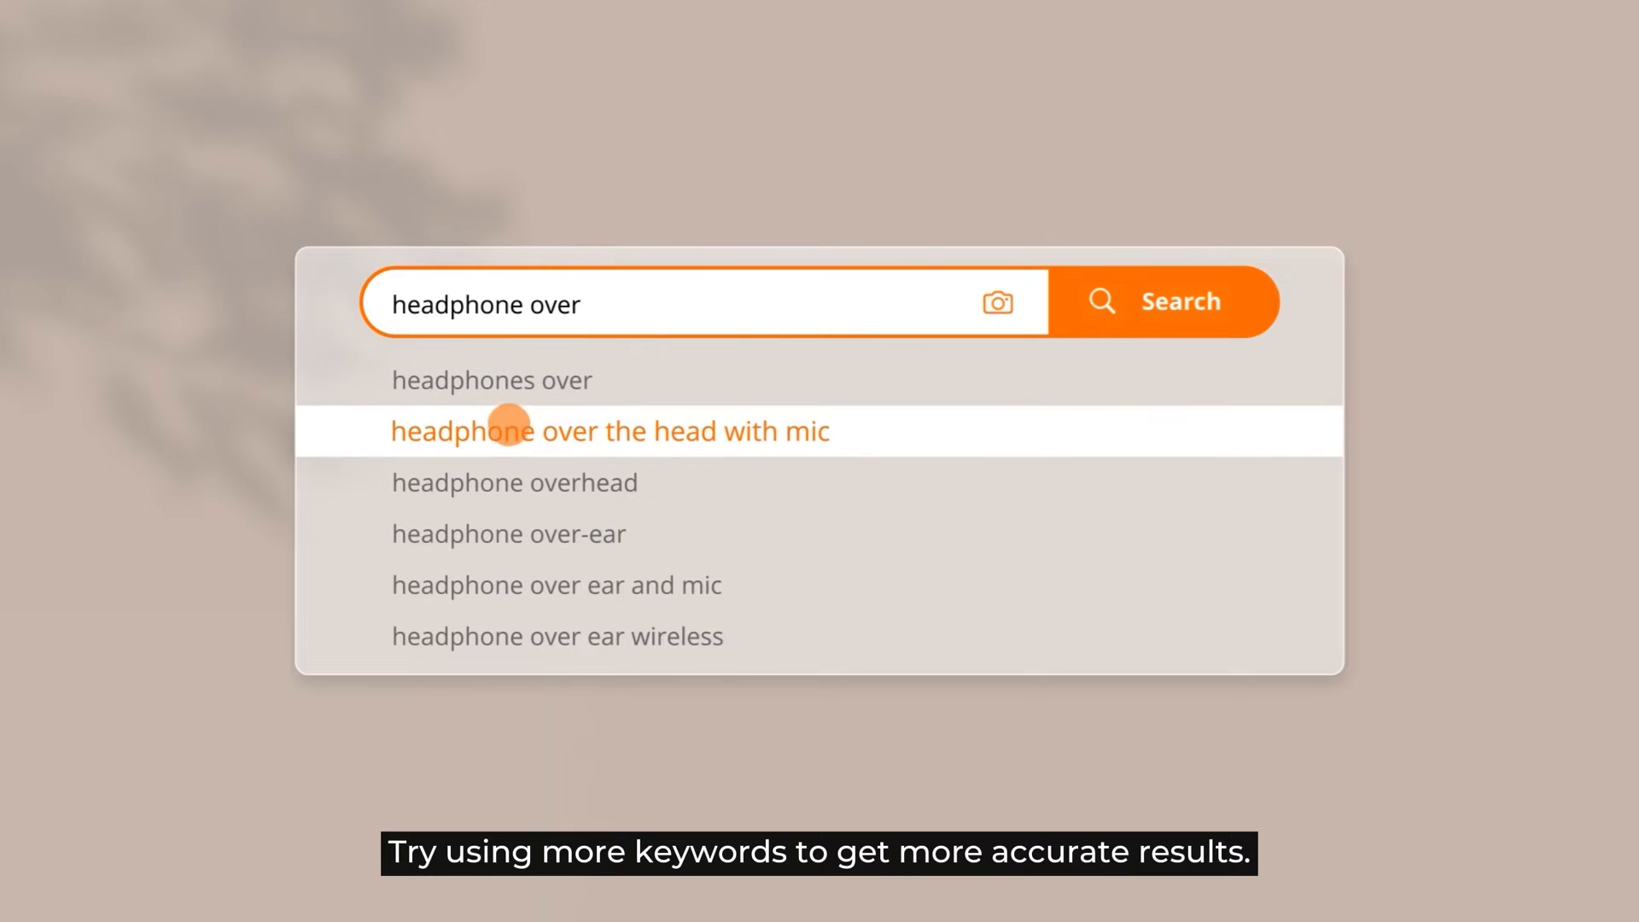
mouse_move(507, 525)
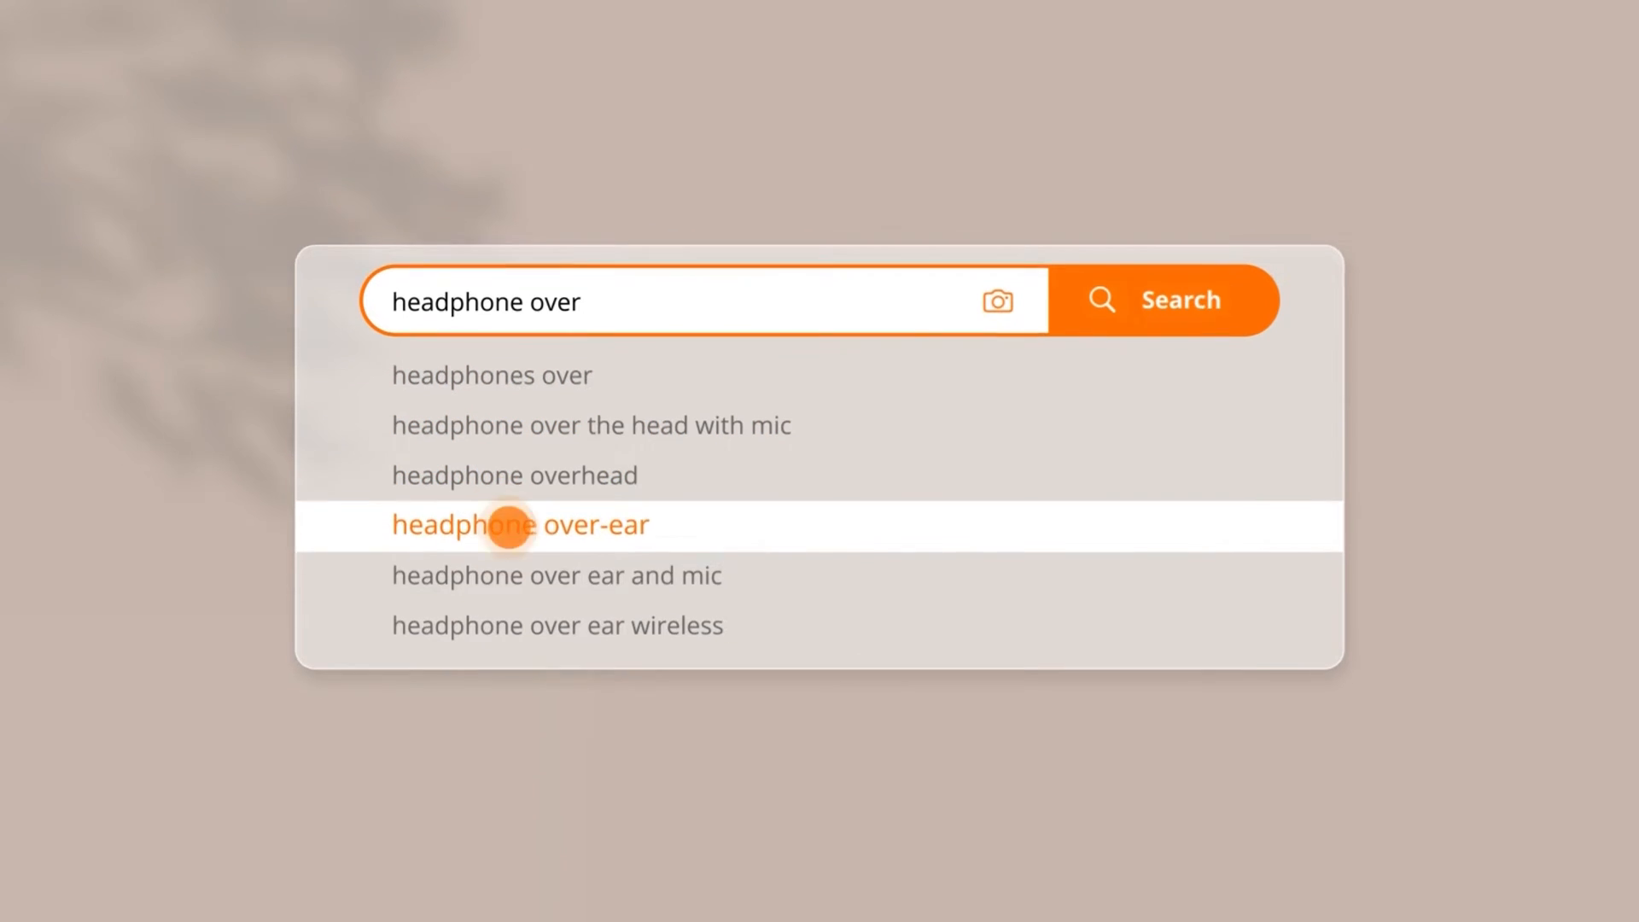
click(520, 523)
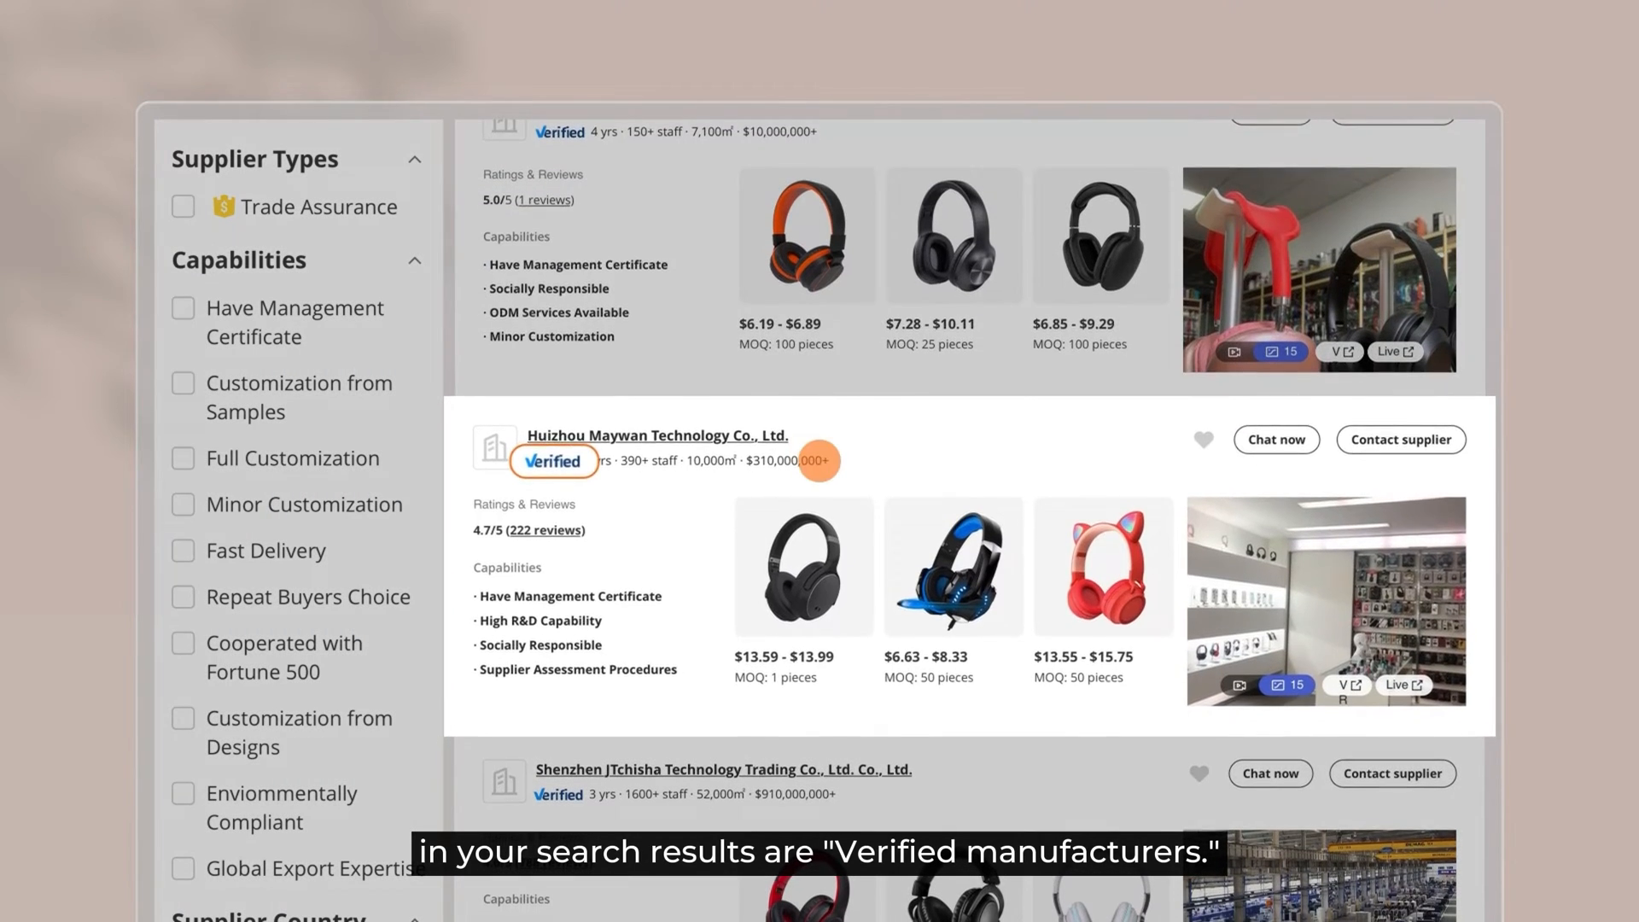
scroll(down, 3)
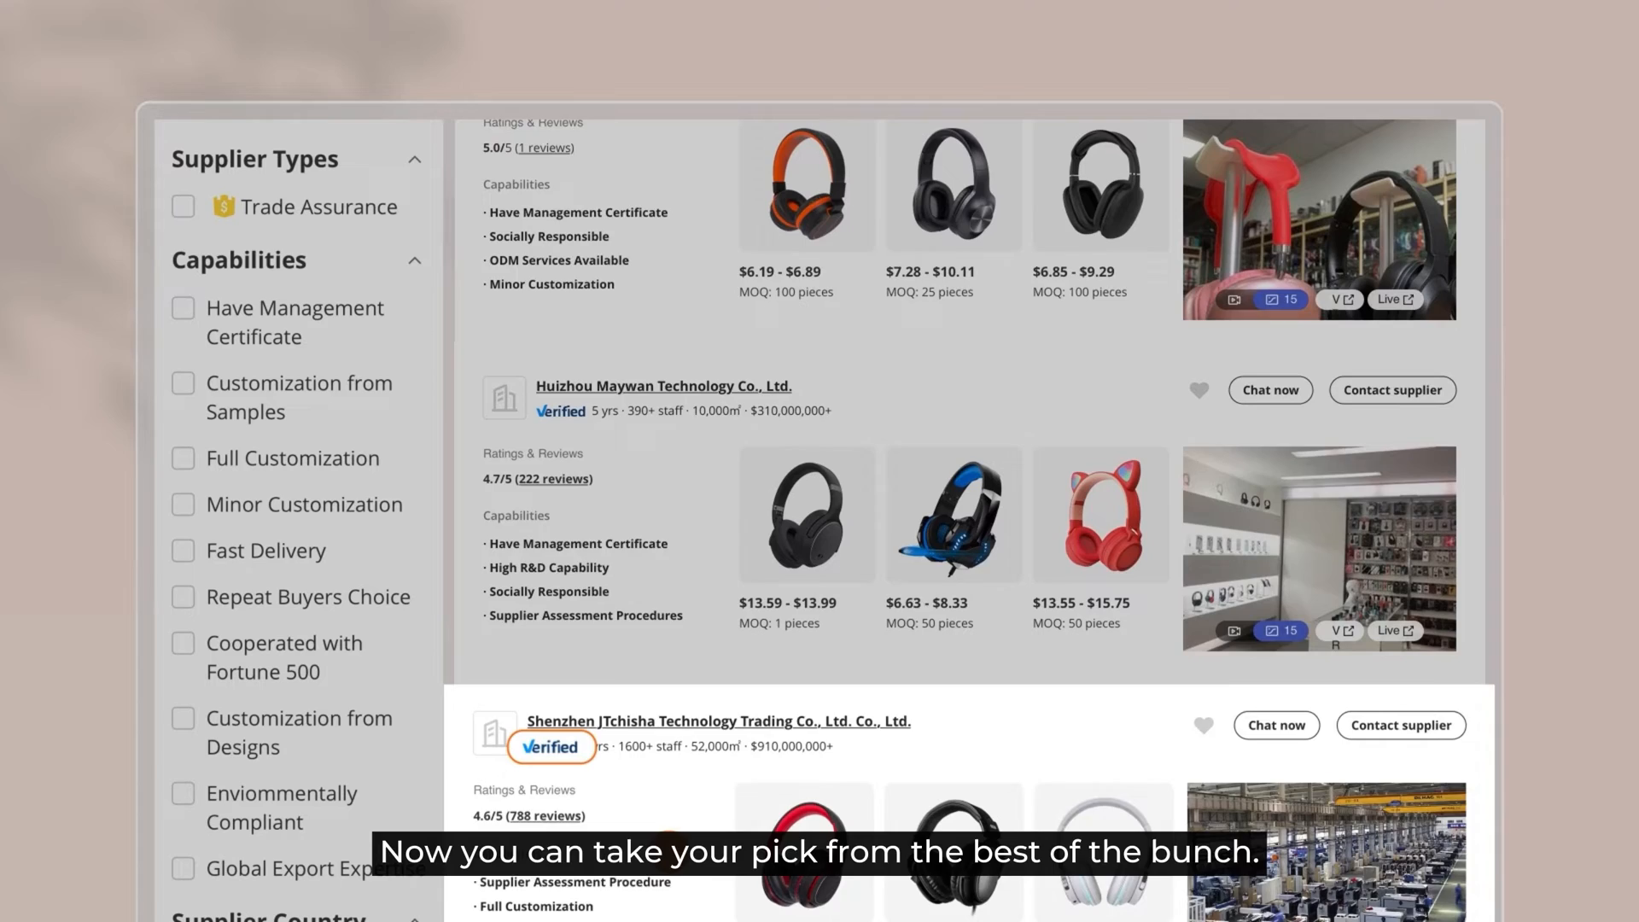
scroll(down, 3)
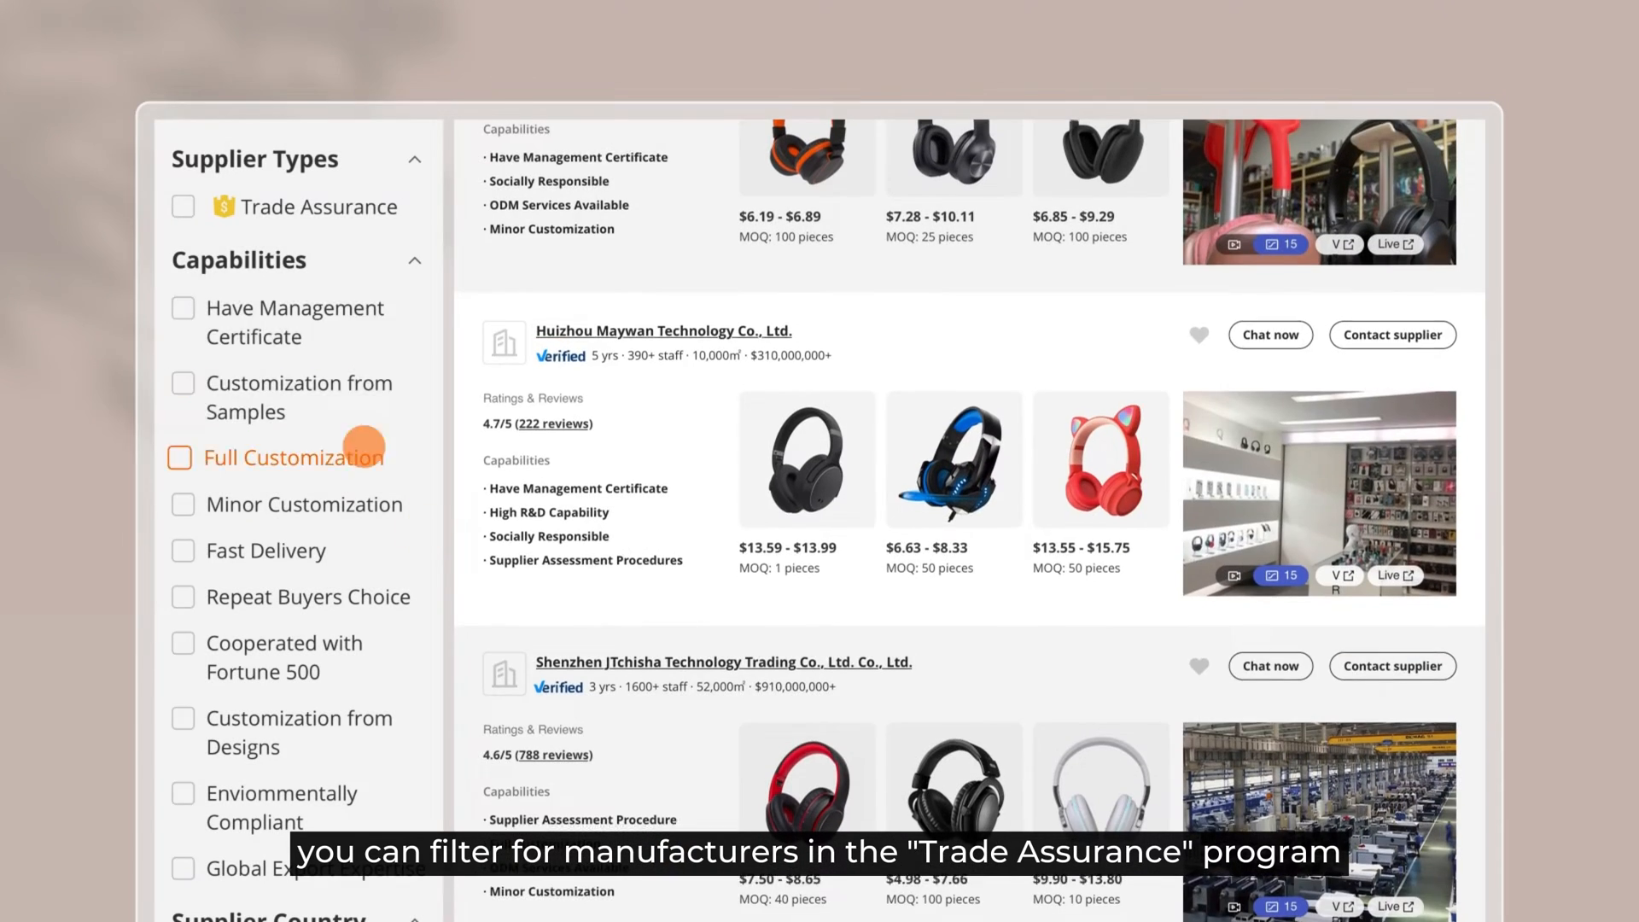
Filter results to Trade Assurance suppliers with Customization from Designs capability
click(183, 205)
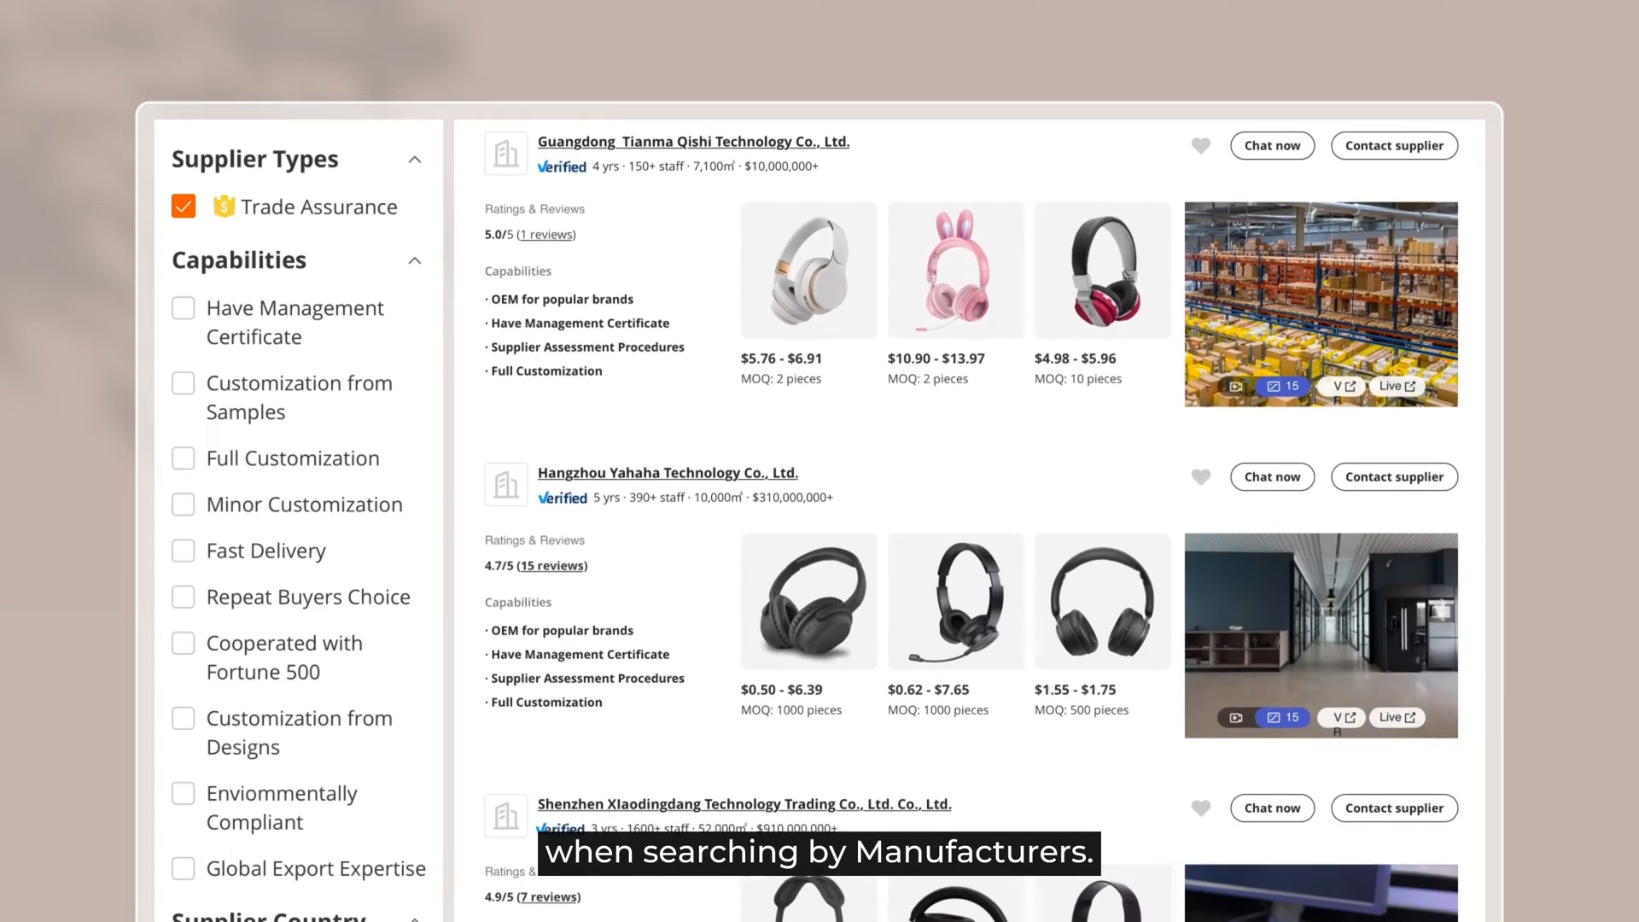
scroll(down, 3)
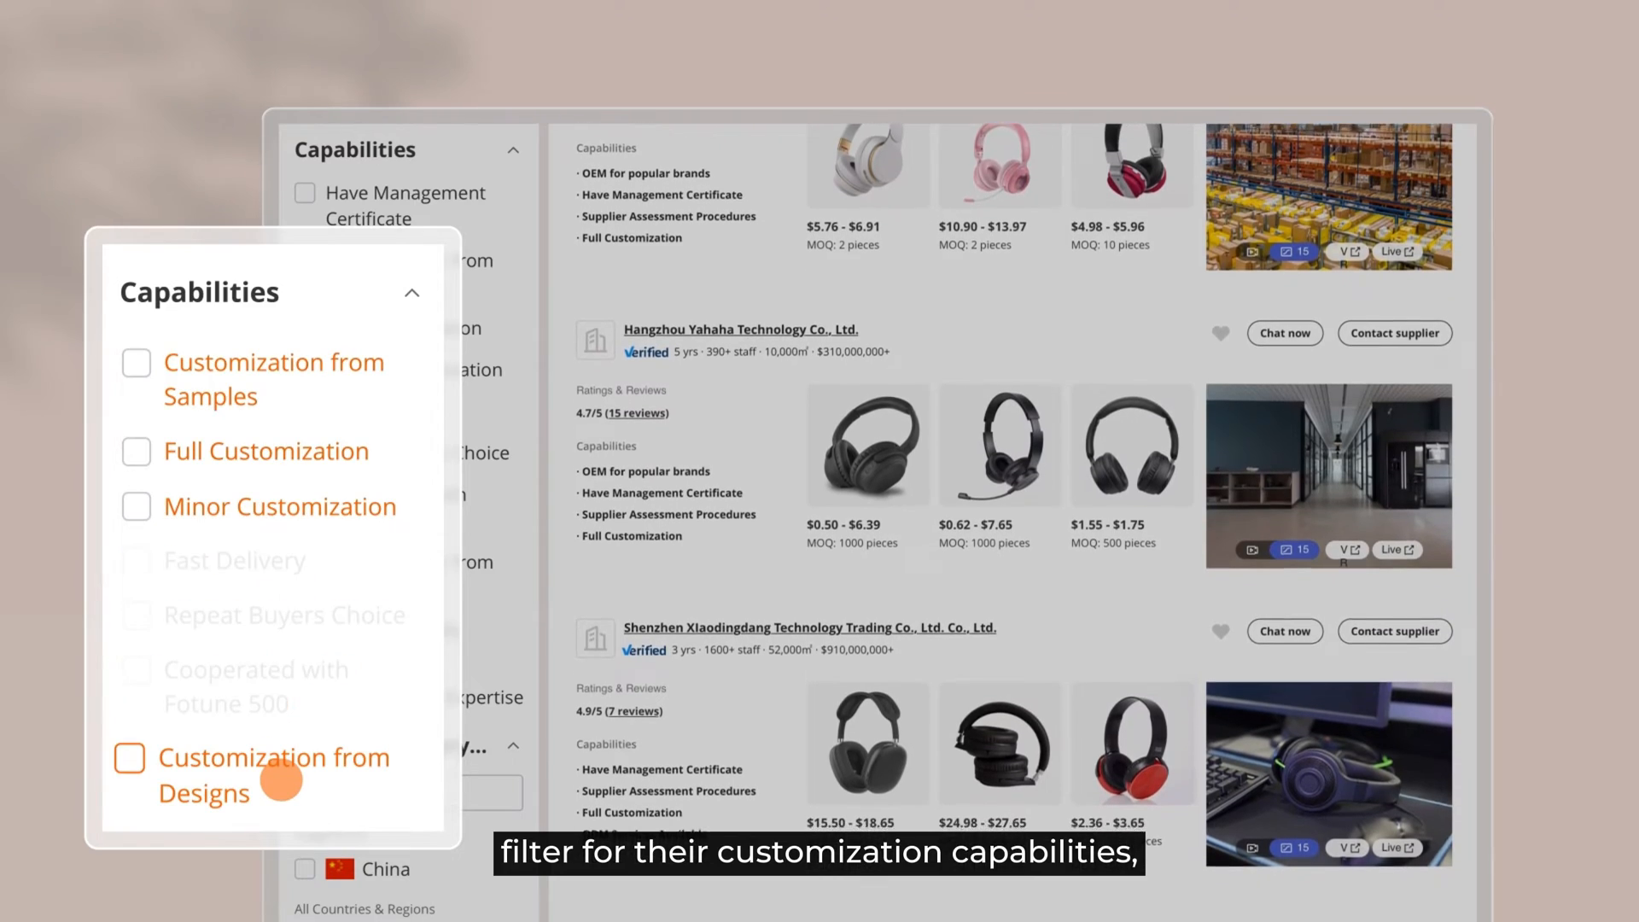
click(135, 525)
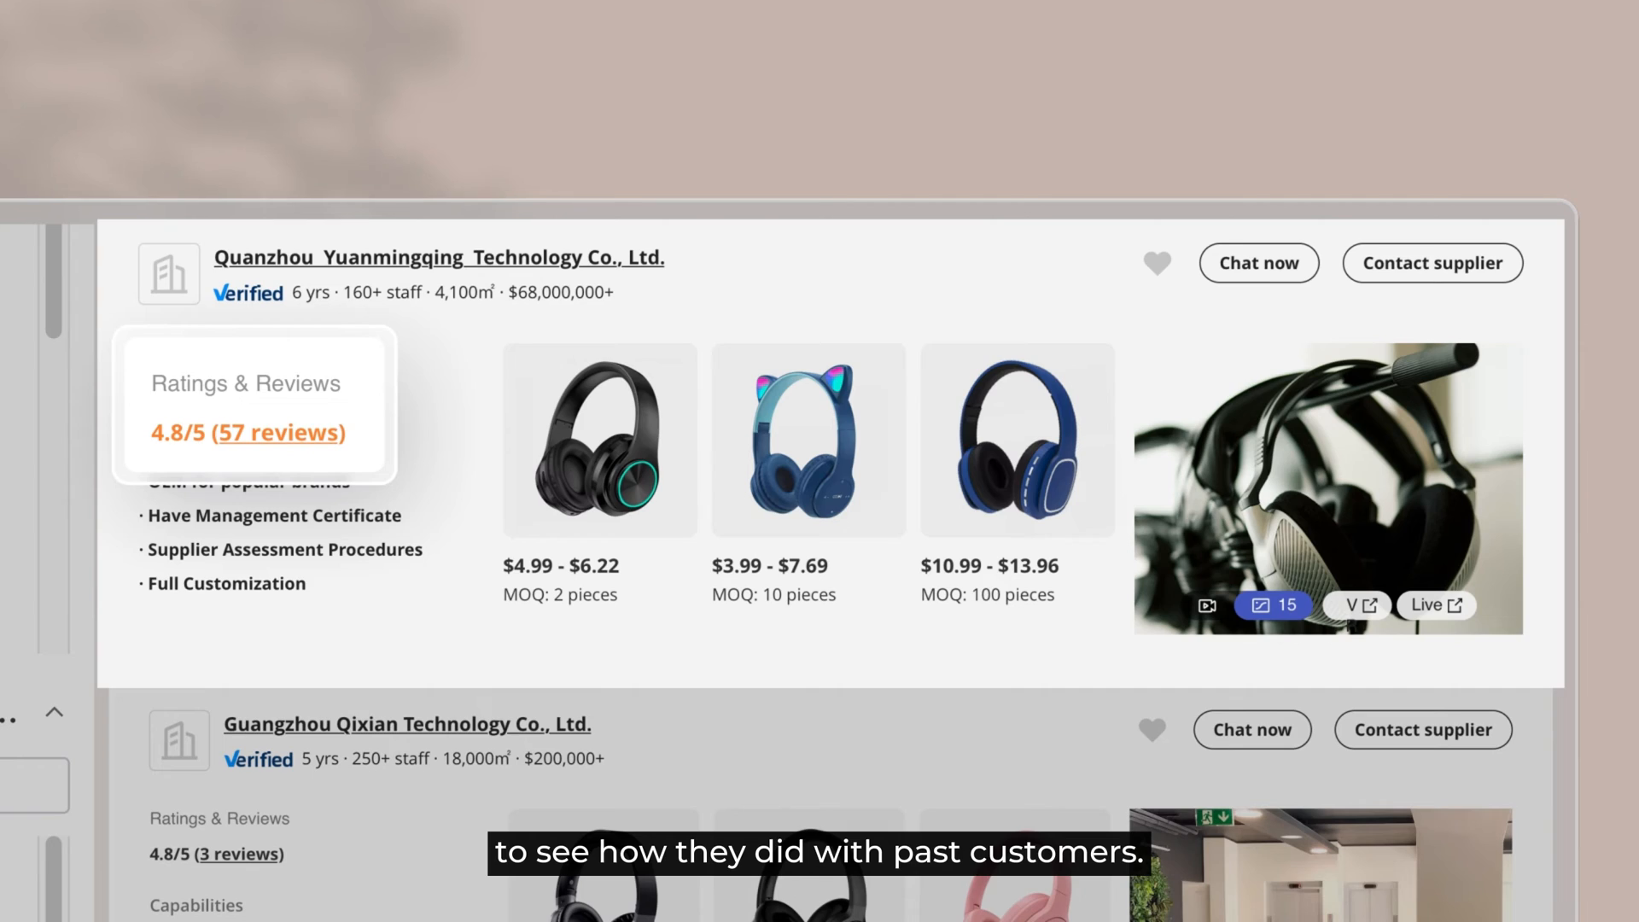
Add Quanzhou Yuanmingqing Technology Co., Ltd. to Favorites via its heart icon
click(1155, 262)
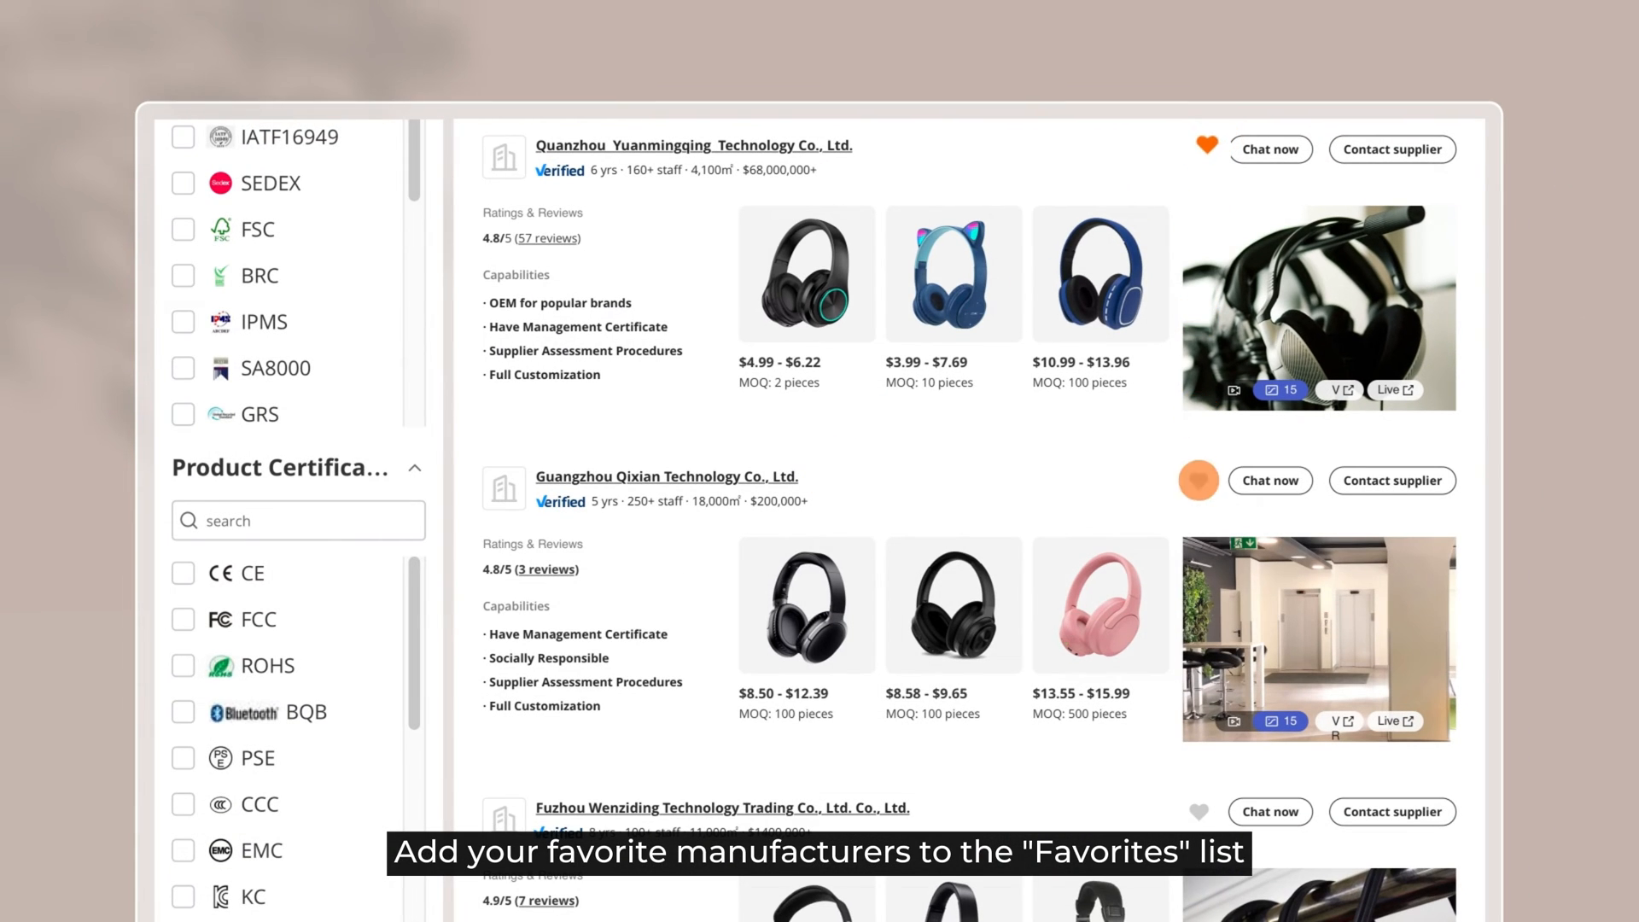